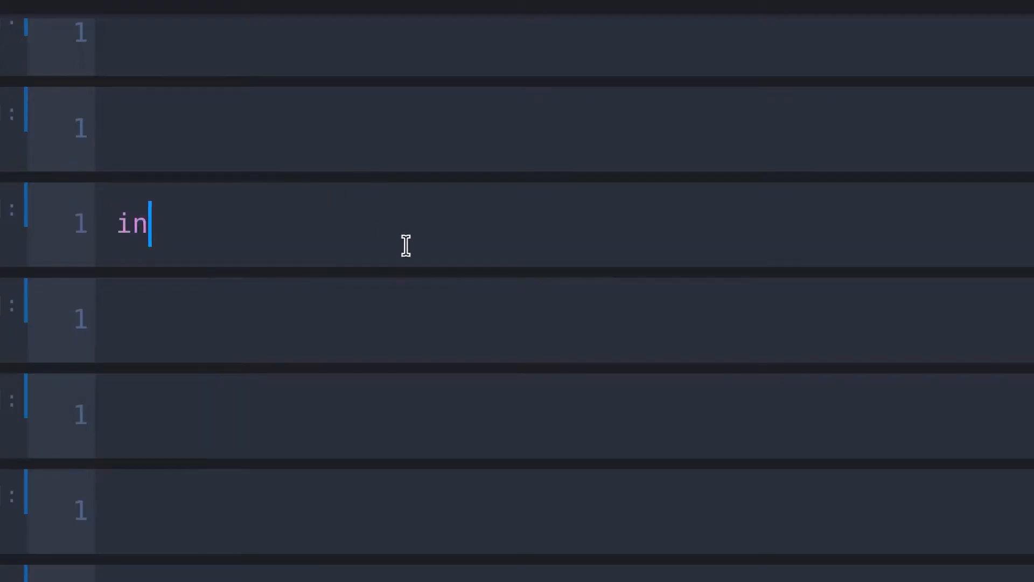
# - Define integer = 65 and string = "25" on two lines in a code cell
pyautogui.write('teger =')
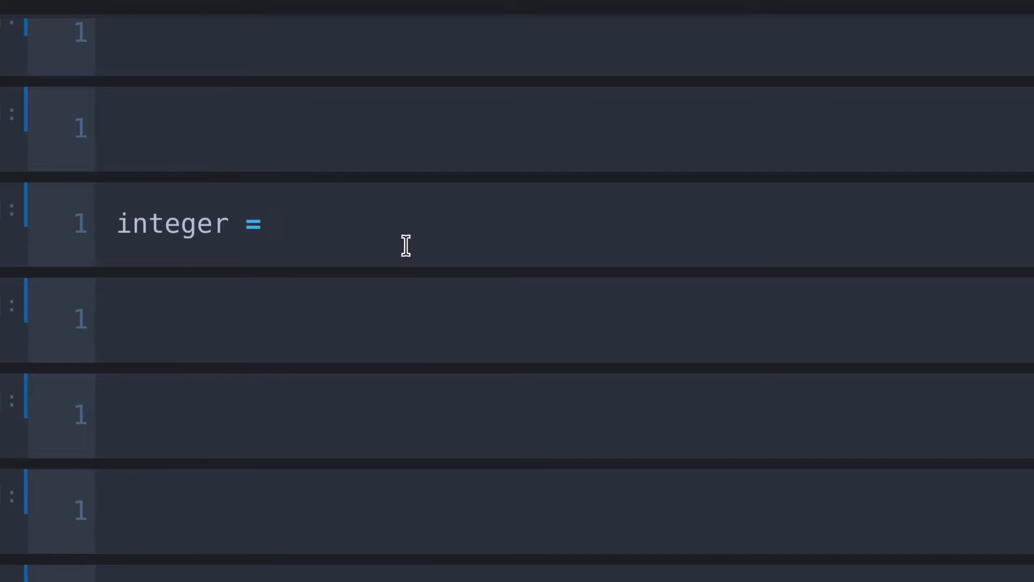
pyautogui.write('65')
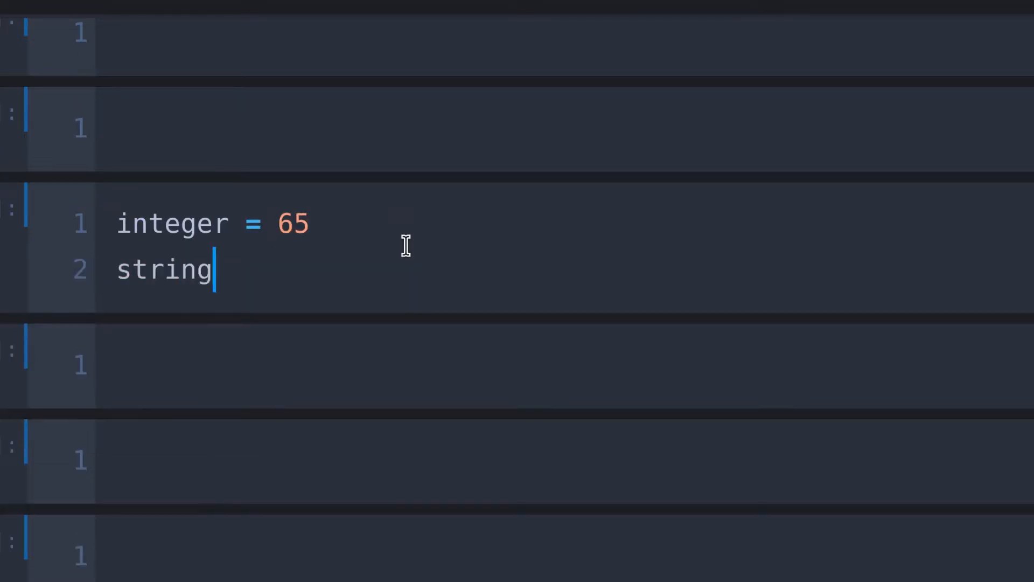
pyautogui.write('= 25')
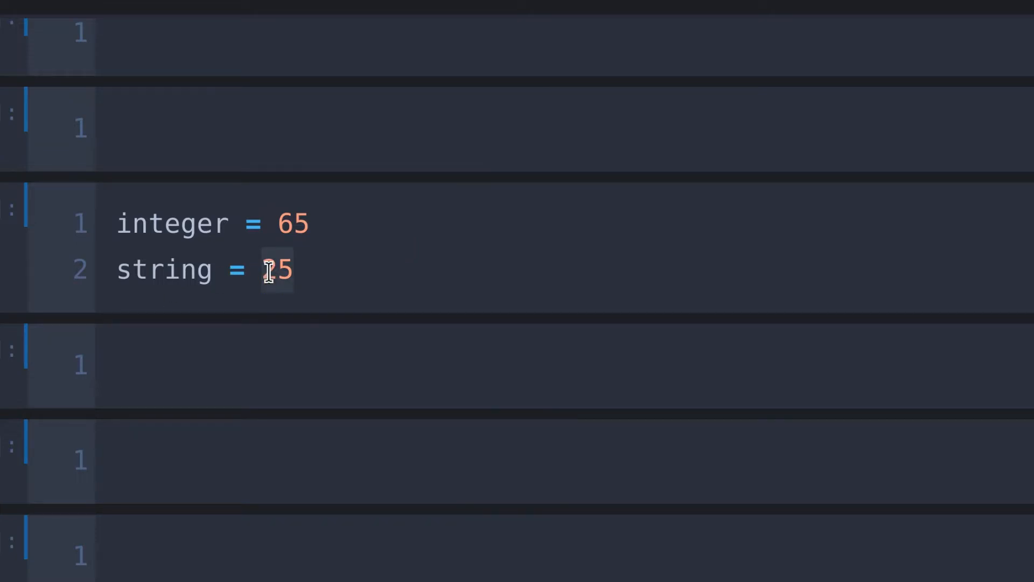
pyautogui.write('"25"')
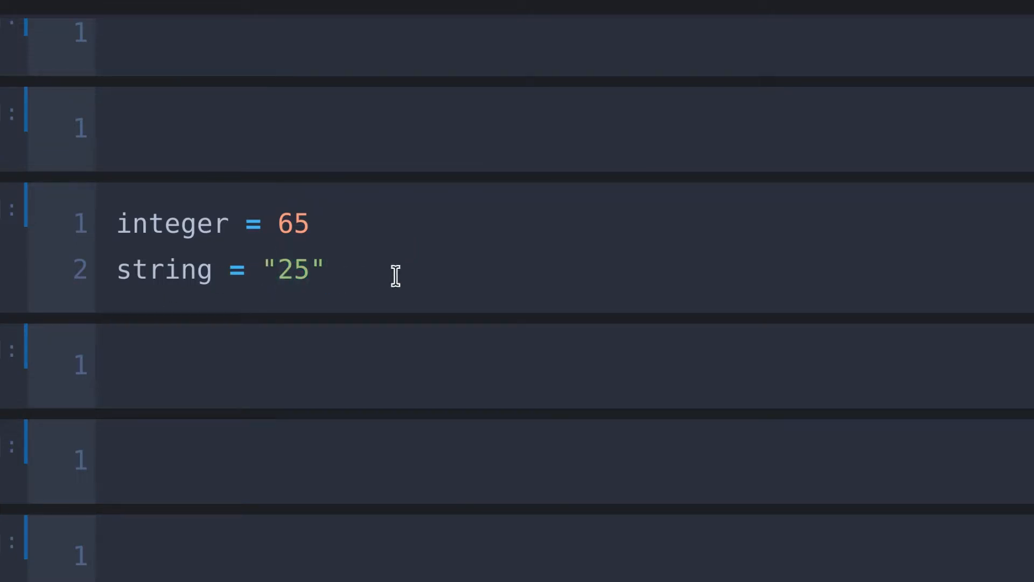
pyautogui.moveTo(261, 368)
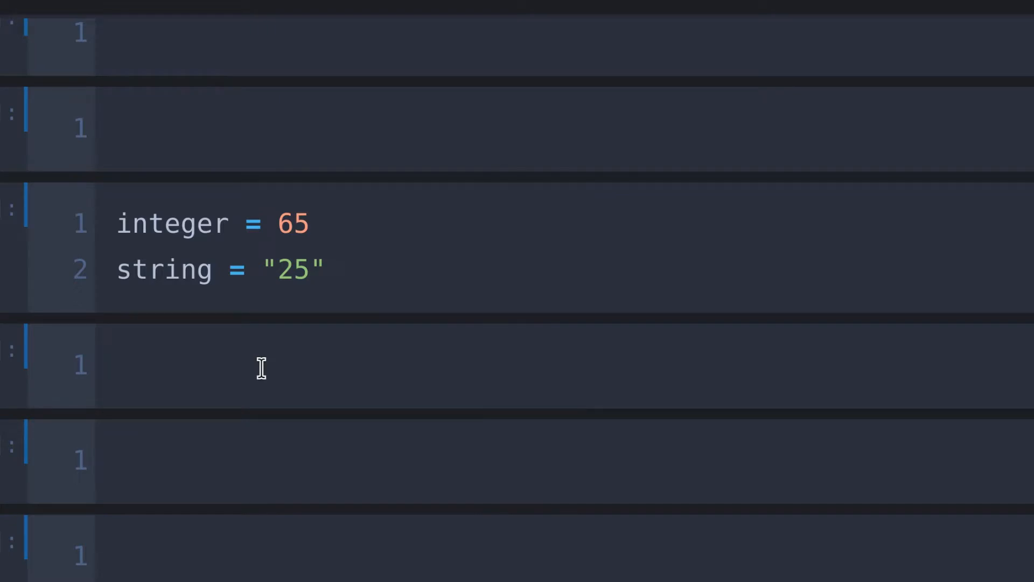
# - Run type(integer) in the next cell so the output shows int
pyautogui.write('type()')
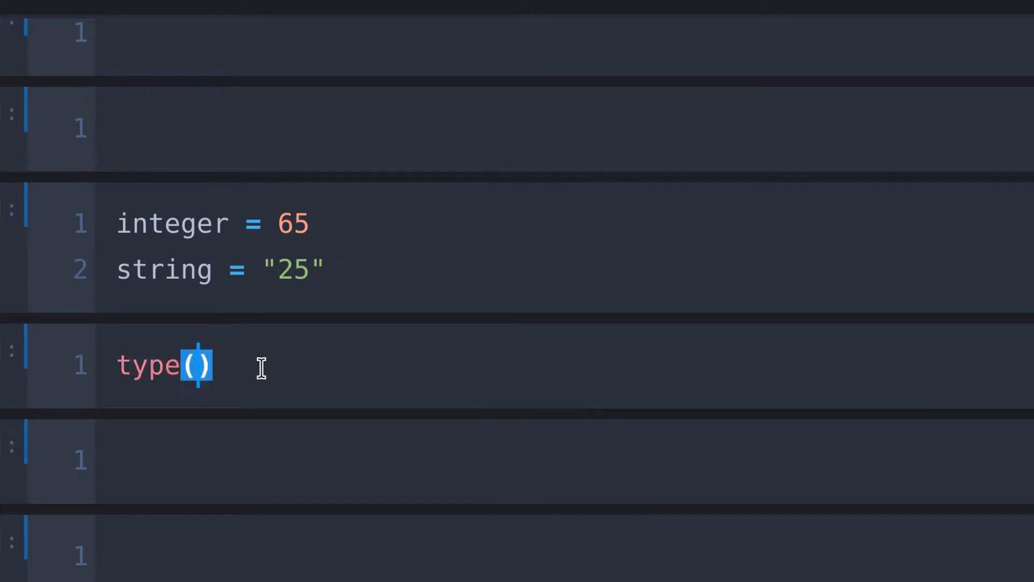
pyautogui.write('integer')
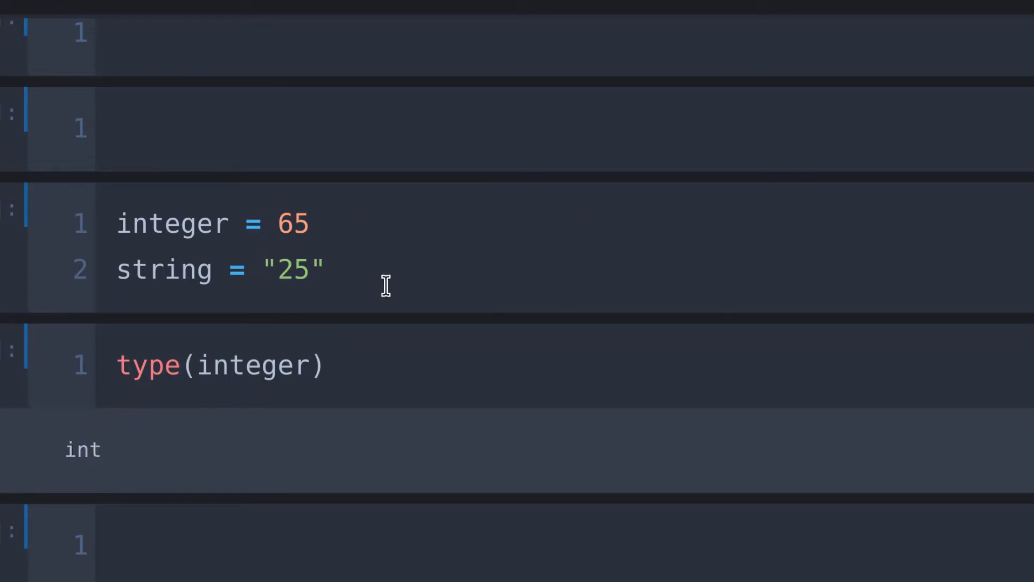
# - Add total = integer + string with print(total), run it, and highlight the int/str TypeError
pyautogui.write('total')
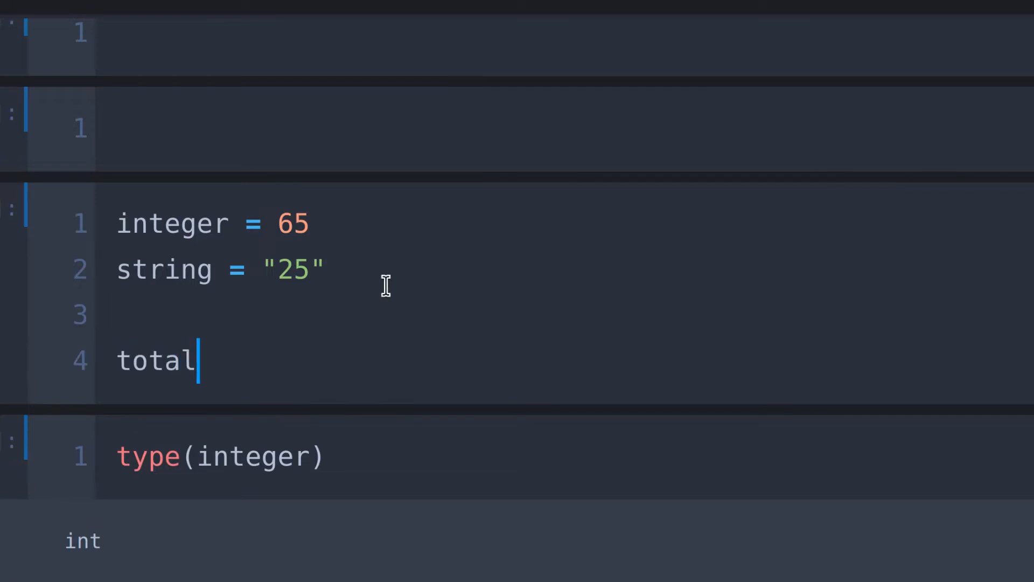
pyautogui.write('= integer + st')
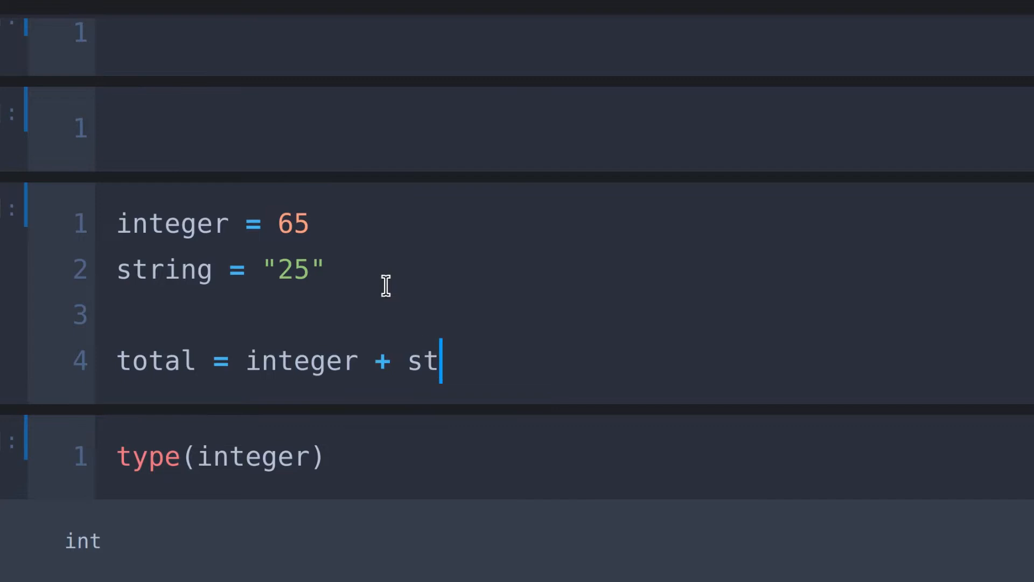
pyautogui.write('ring')
pyautogui.write('print(total)')
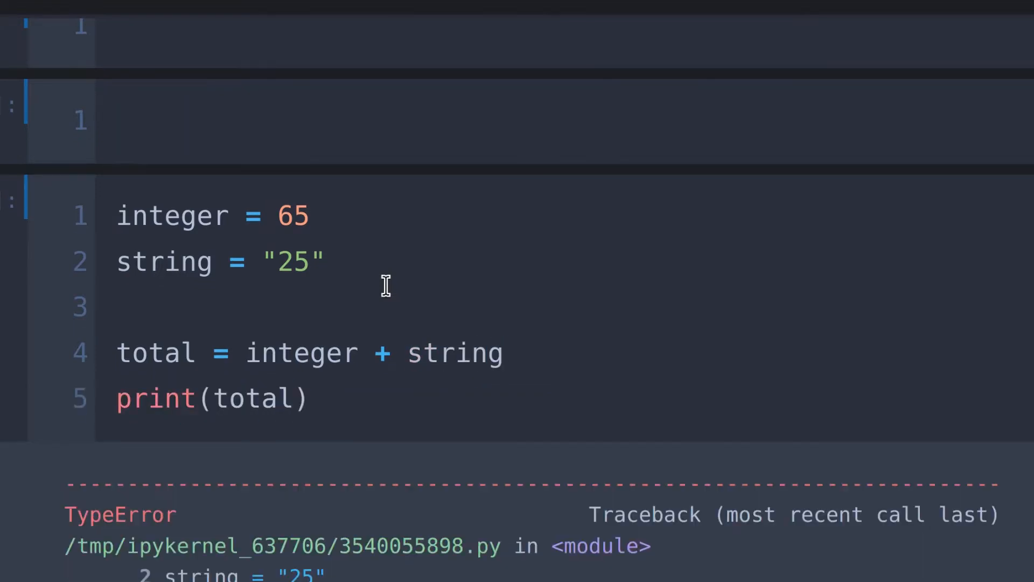
pyautogui.scroll(-3)
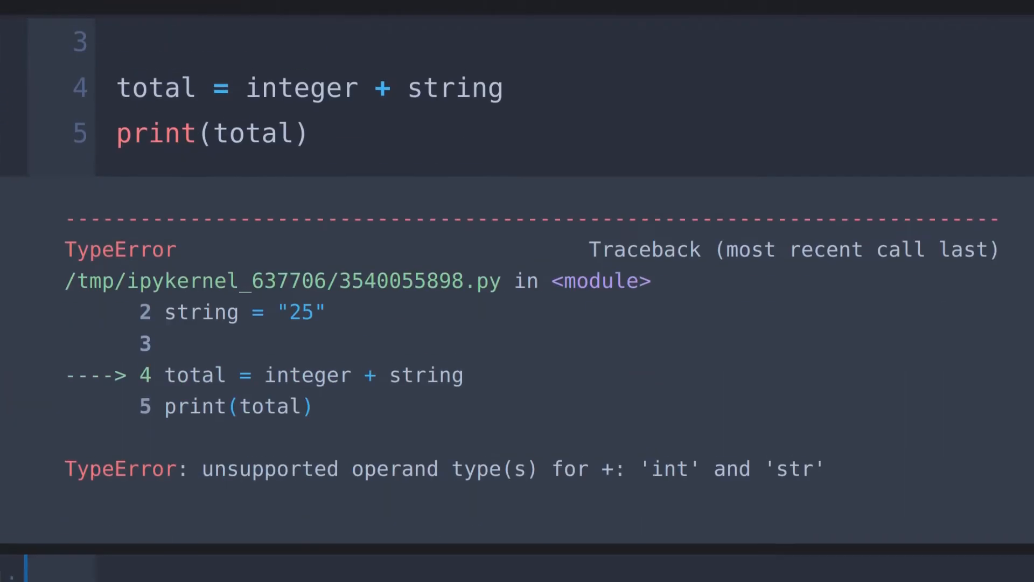
pyautogui.moveTo(73, 362); pyautogui.dragTo(824, 463)
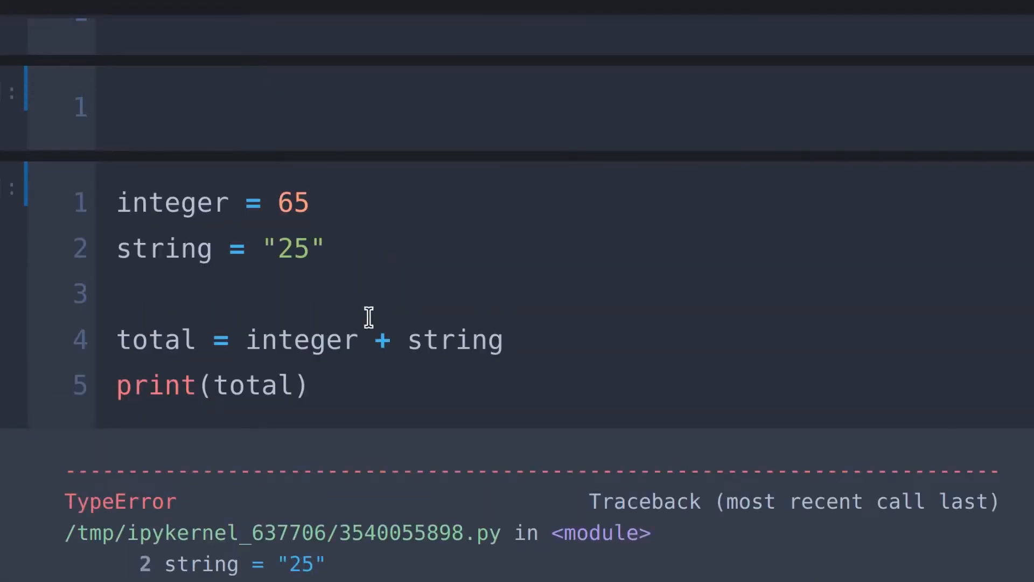
# - Remove the quotes so string is the number 25 and rerun, printing 90
pyautogui.doubleClick(292, 248)
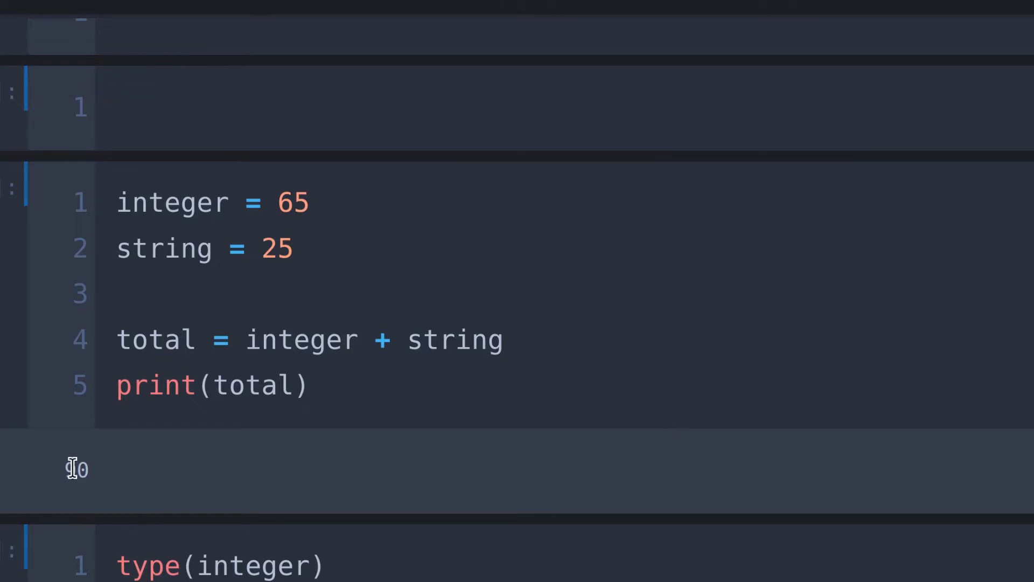
pyautogui.doubleClick(77, 470)
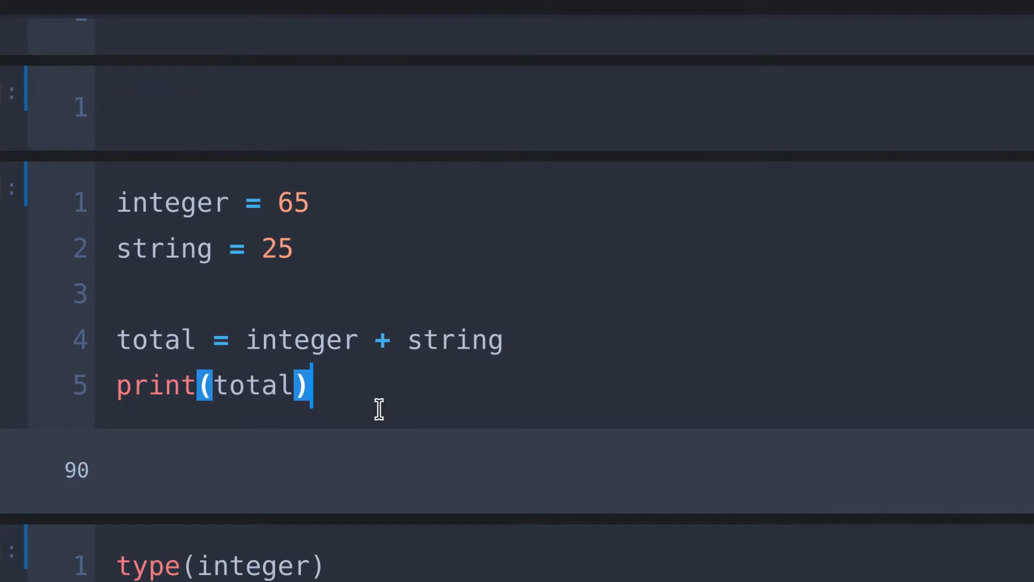
pyautogui.moveTo(260, 252)
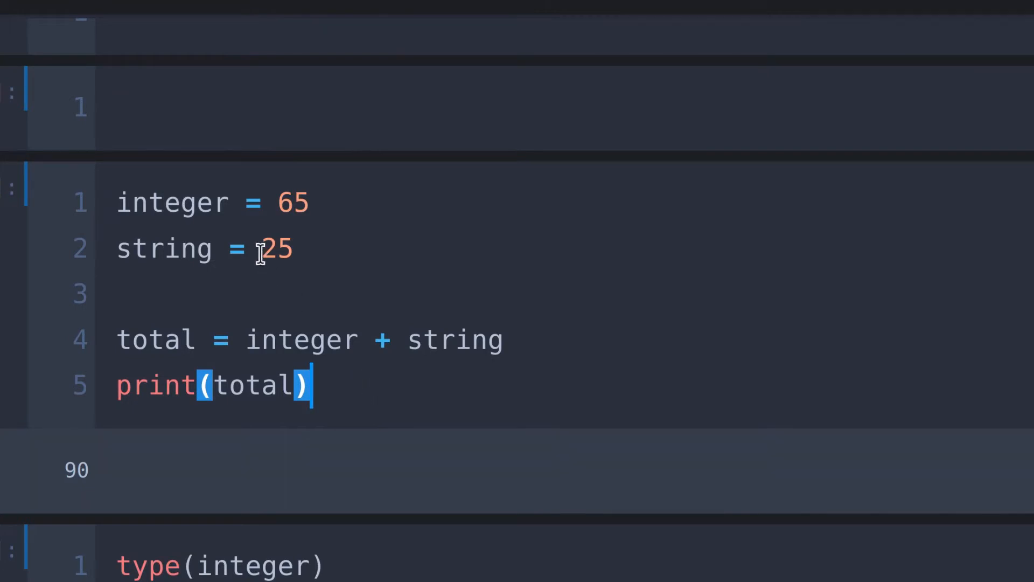
# - Restore quotes on "25" and change total to integer * string, printing repeated 25s
pyautogui.click(277, 249)
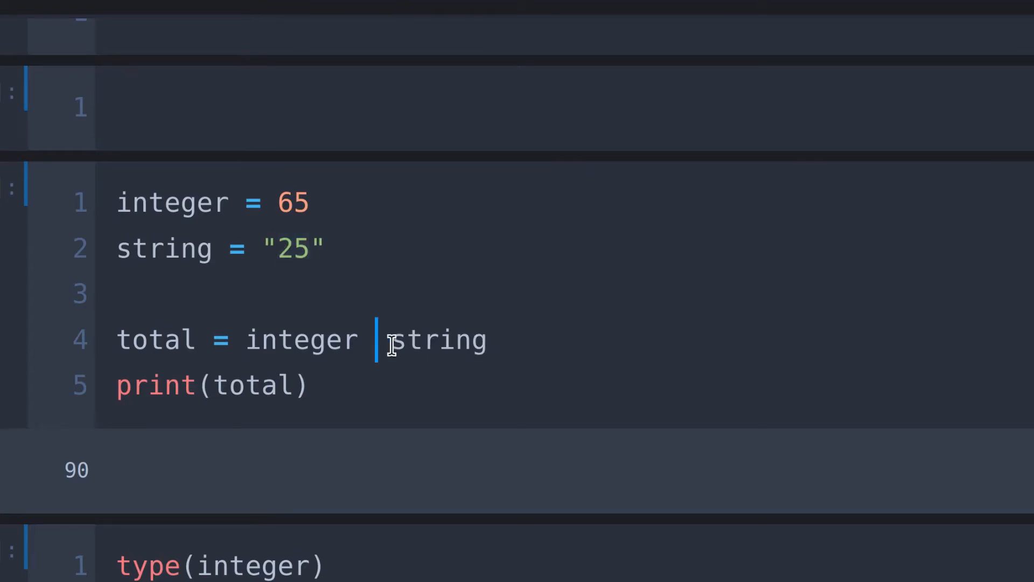
pyautogui.write('*')
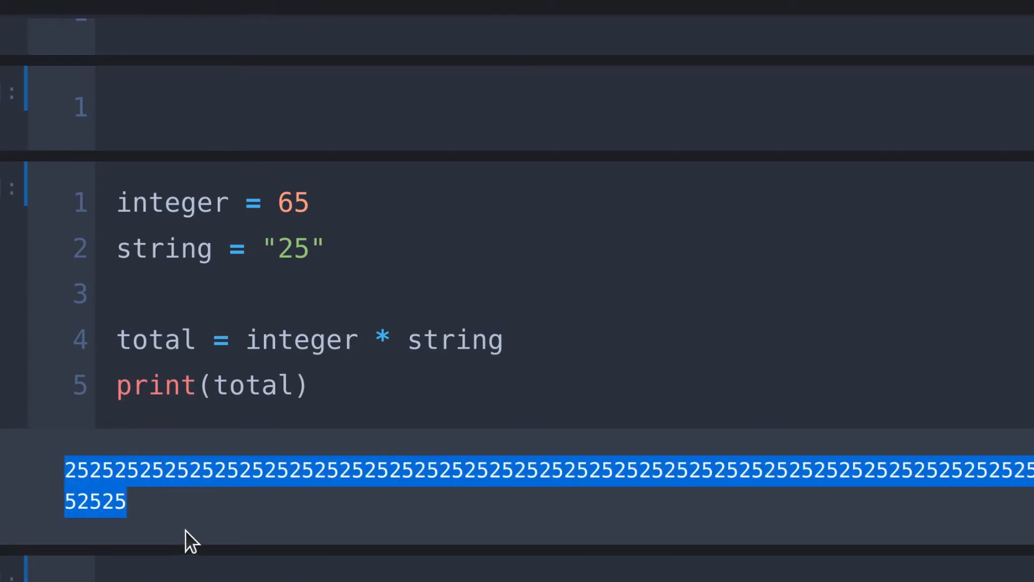
pyautogui.moveTo(316, 528)
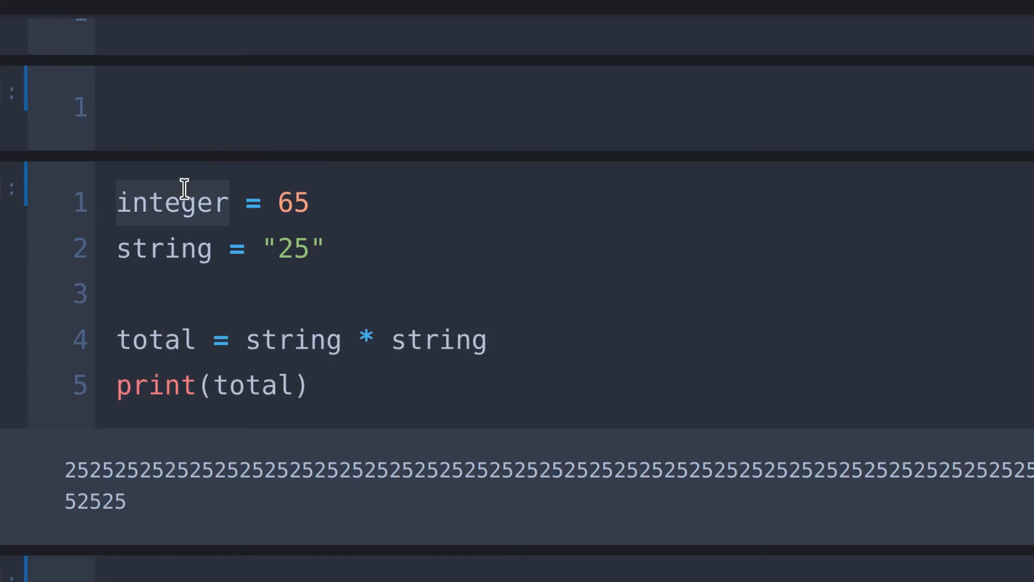
# - Change total to string + integer and highlight the "can only concatenate str" TypeError
pyautogui.write('integer')
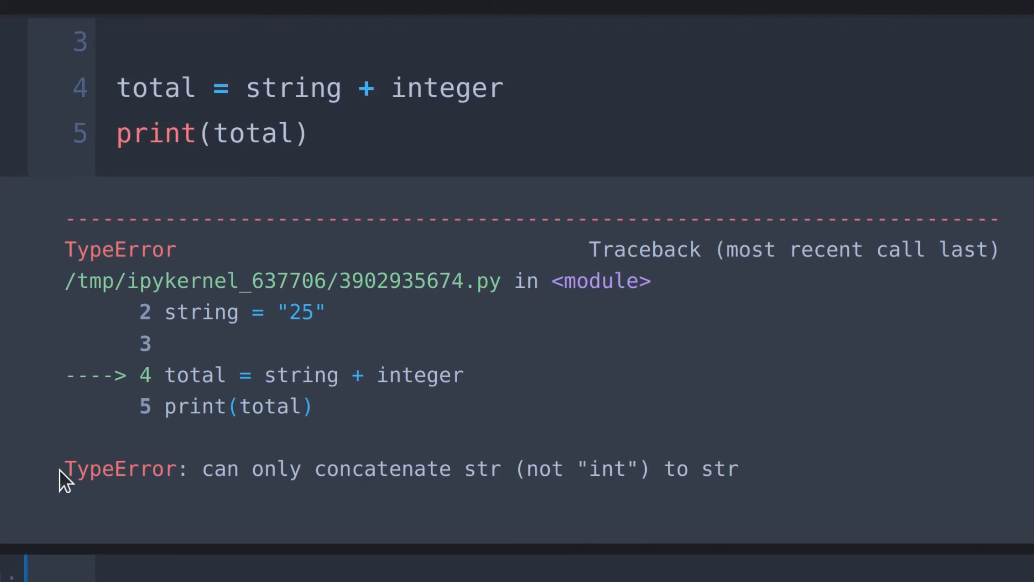
pyautogui.moveTo(65, 469); pyautogui.dragTo(746, 468)
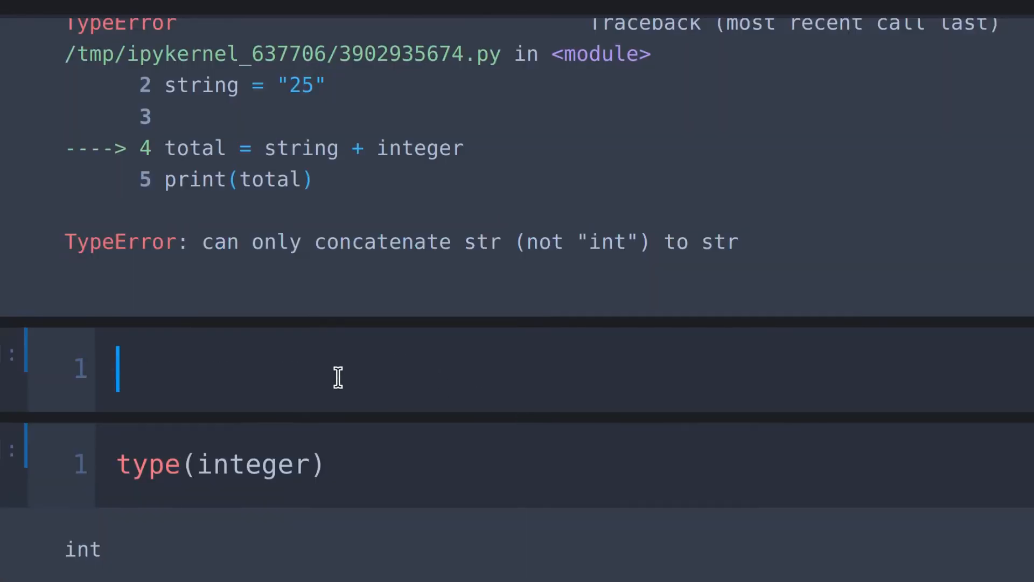
# - Run print("Python" + "3") to output Python3, then select the quoted 3 to drop its quotes
pyautogui.write('print("P")')
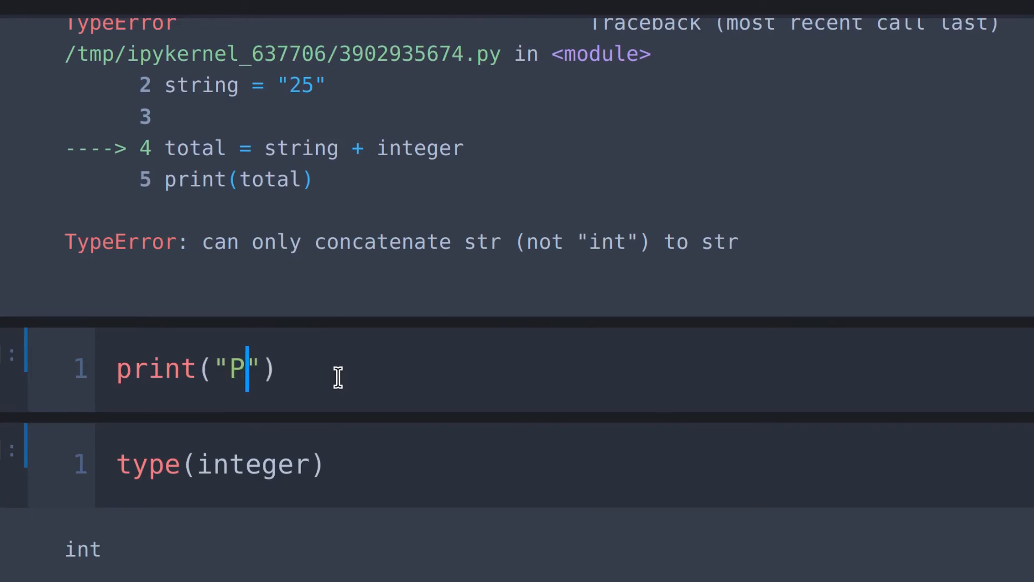
pyautogui.write('ython" + "')
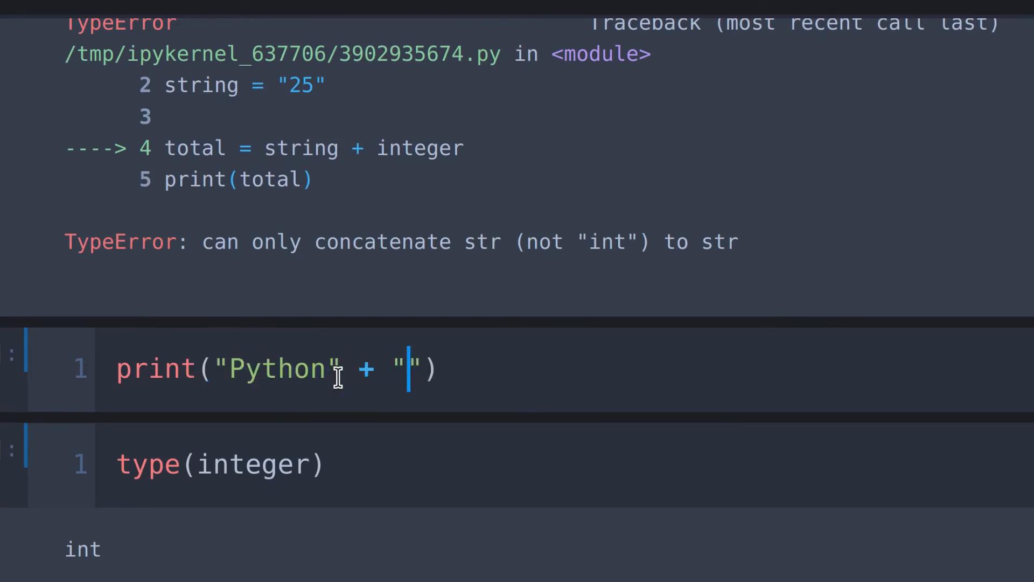
pyautogui.write('3')
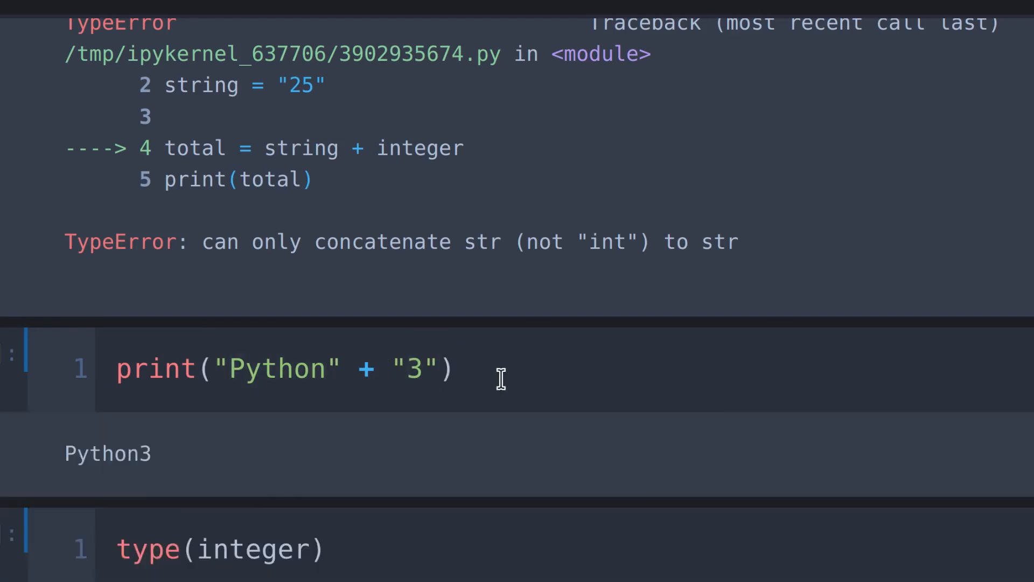
pyautogui.doubleClick(108, 454)
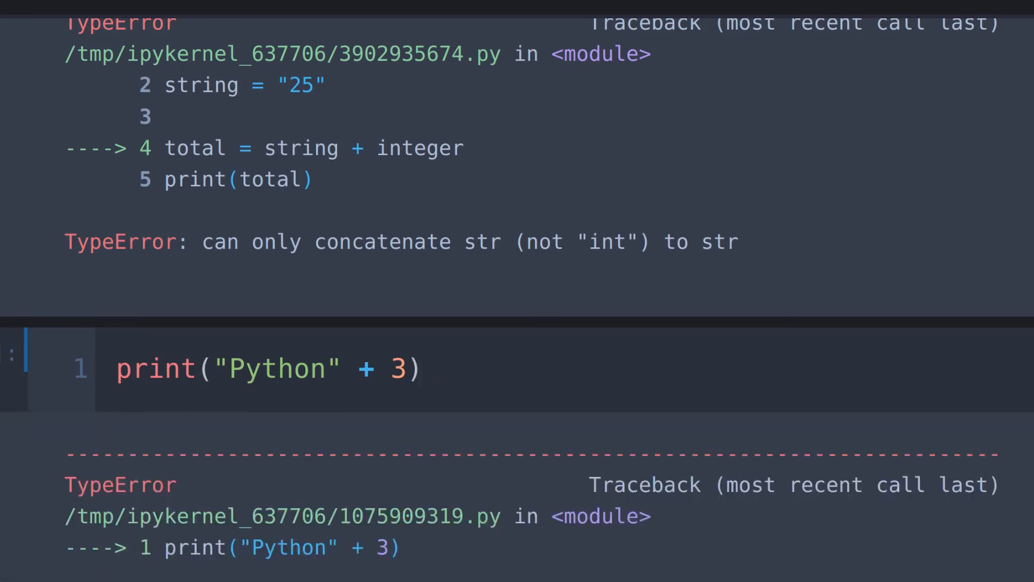
# - Scroll down to view the full TypeError traceback for print("Python" + 3)
pyautogui.scroll(-3)
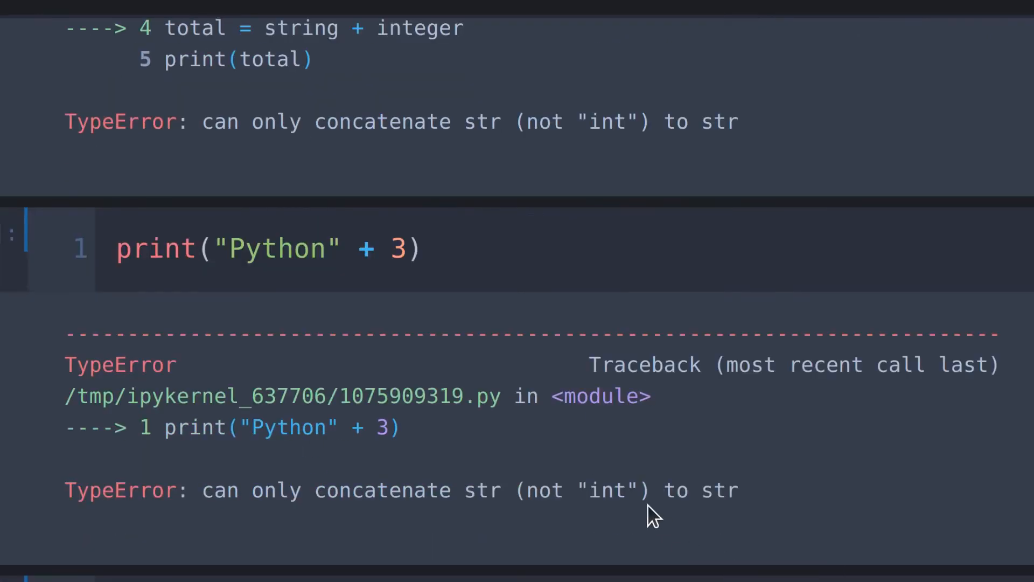